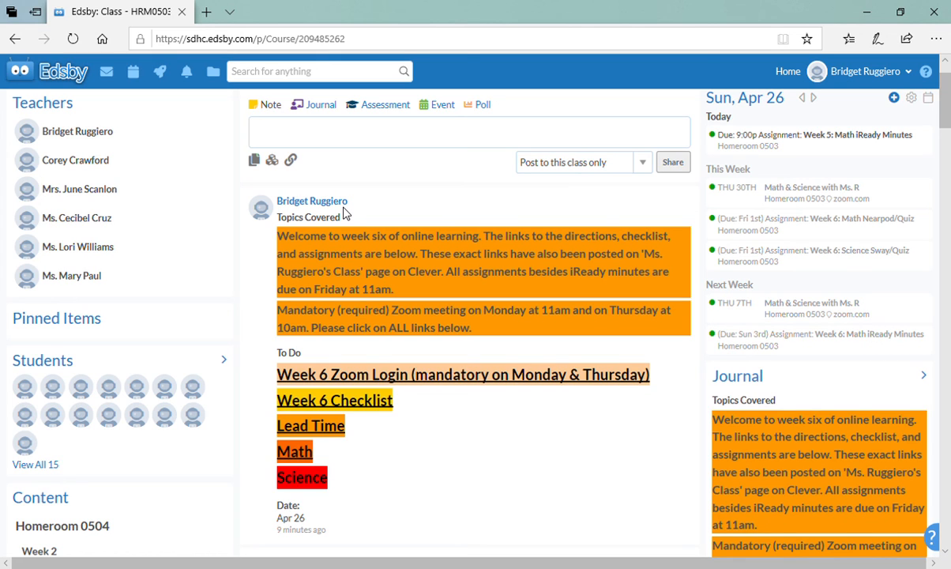
mouse_move(462, 407)
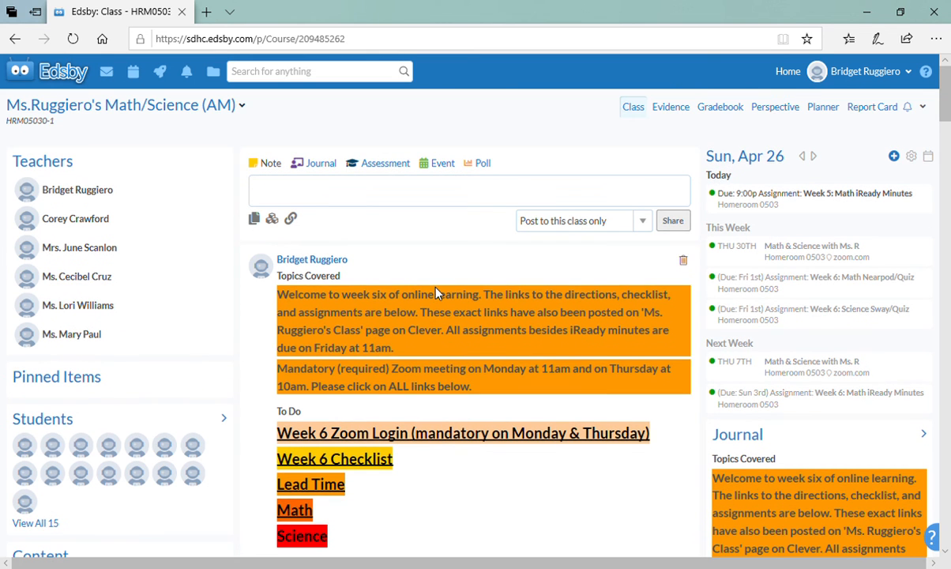
Scroll the class page down to the Week 6 welcome post and its resource links.
scroll("down", 3)
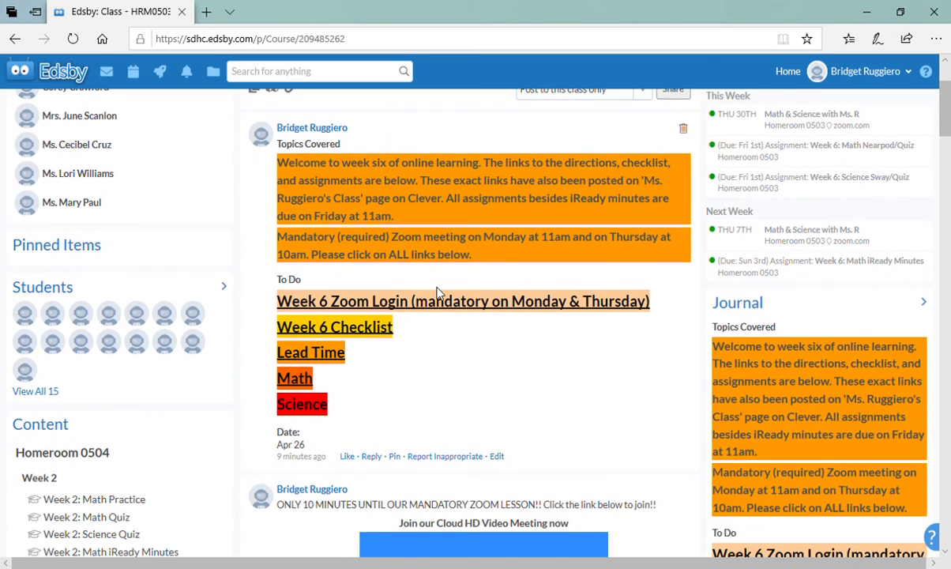
scroll("down", 3)
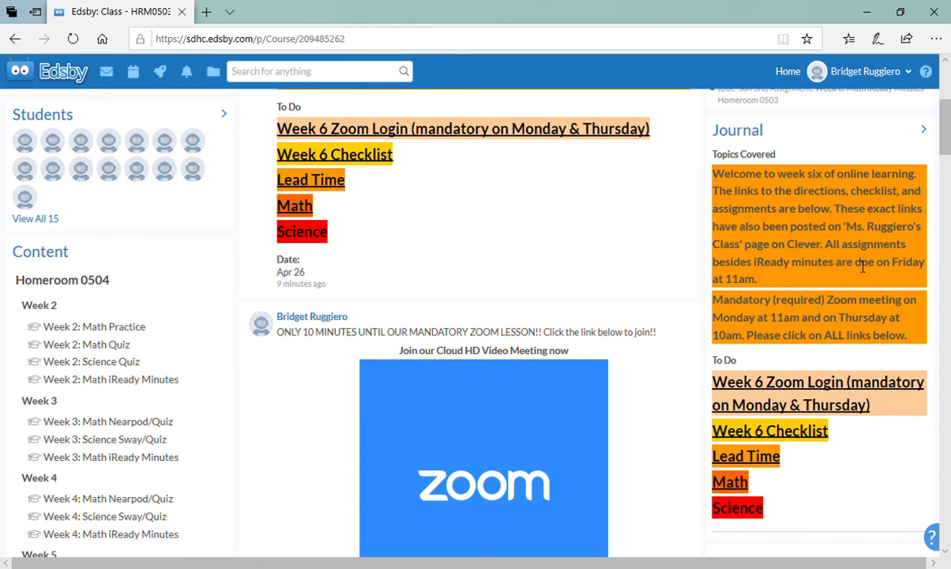
scroll("down", 3)
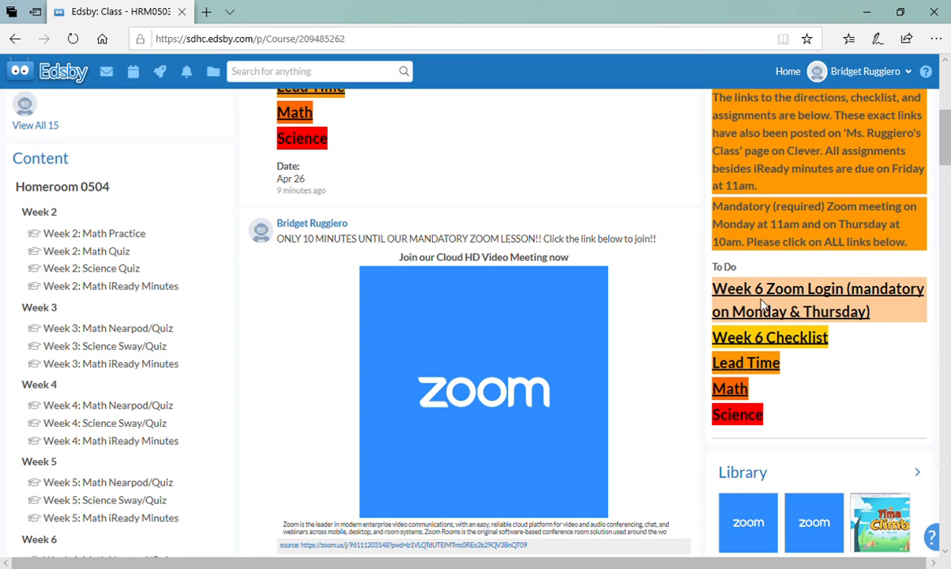
mouse_move(784, 367)
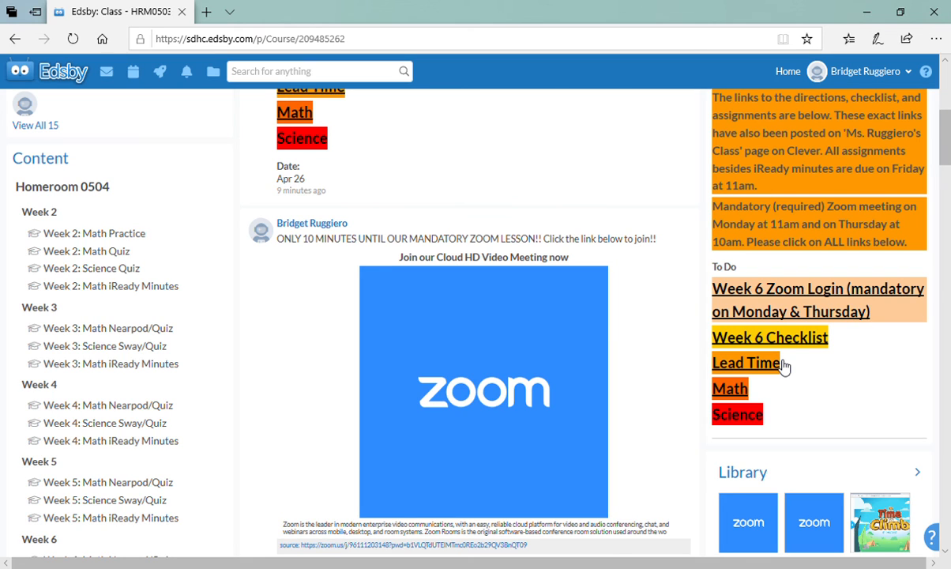
mouse_move(777, 297)
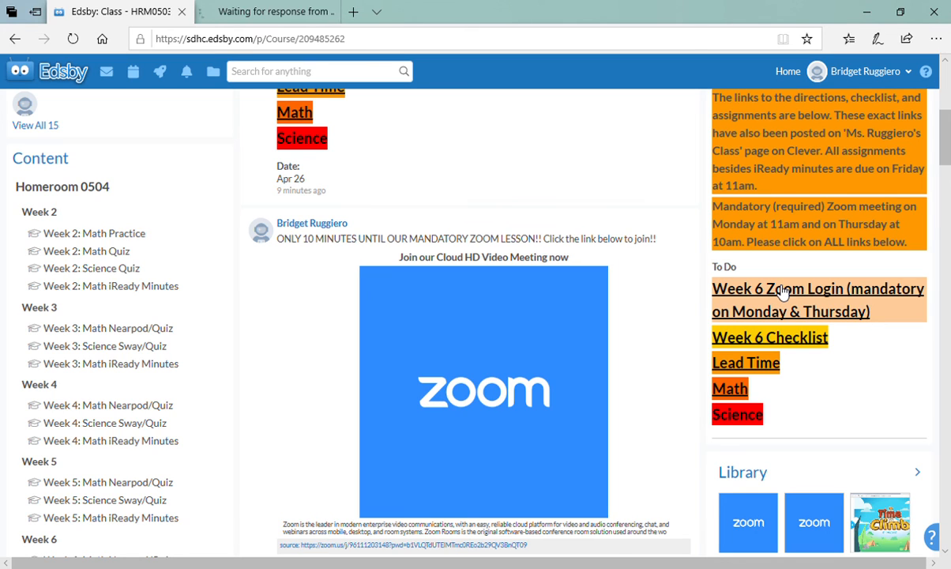
Read through the Week 6 Zoom directions doc's meeting links, IDs and passwords, then return to Edsby.
left_click(819, 288)
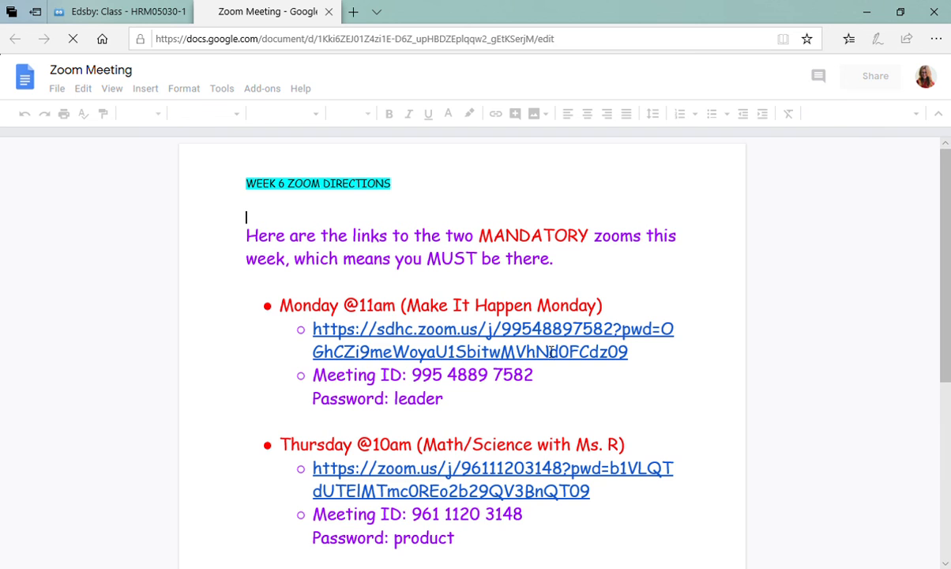
scroll("down", 3)
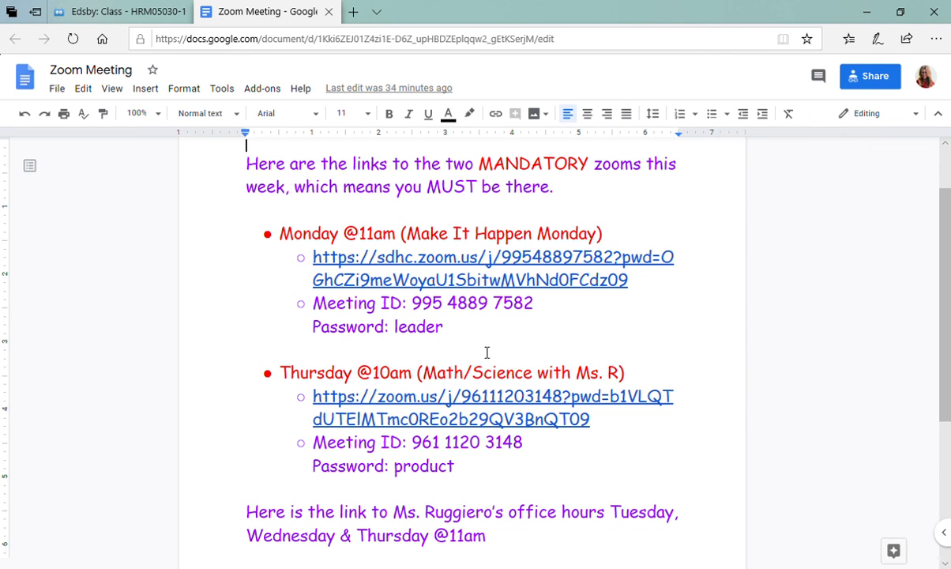
mouse_move(531, 357)
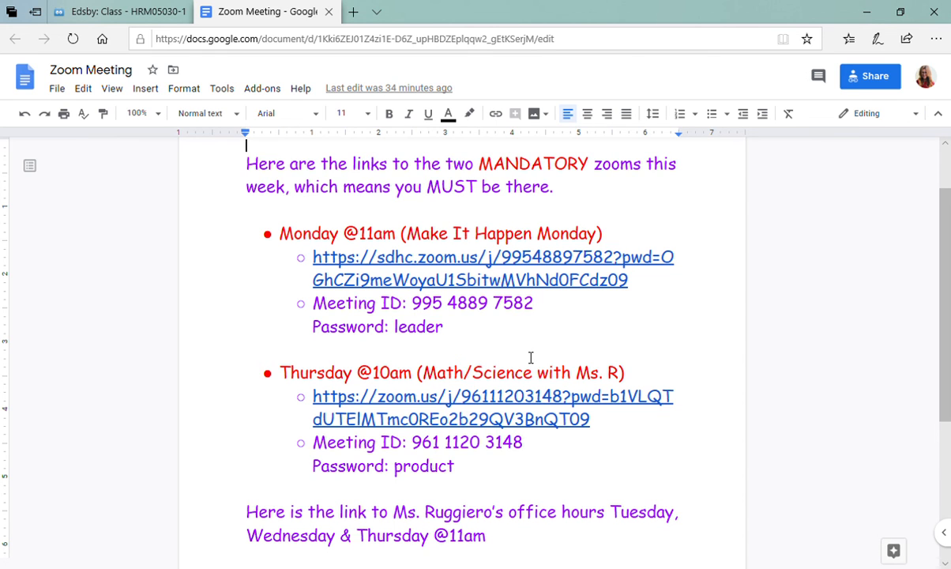
scroll("down", 3)
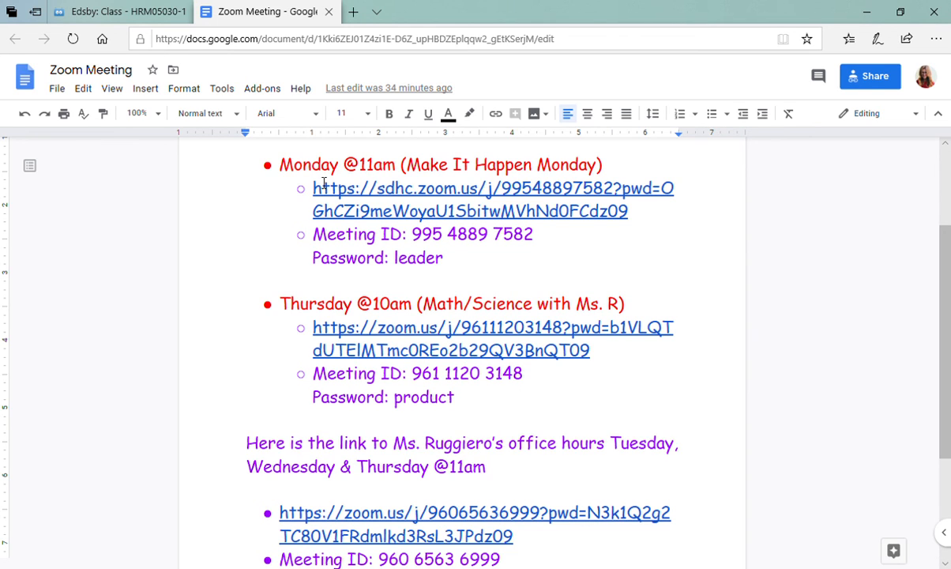
mouse_move(340, 308)
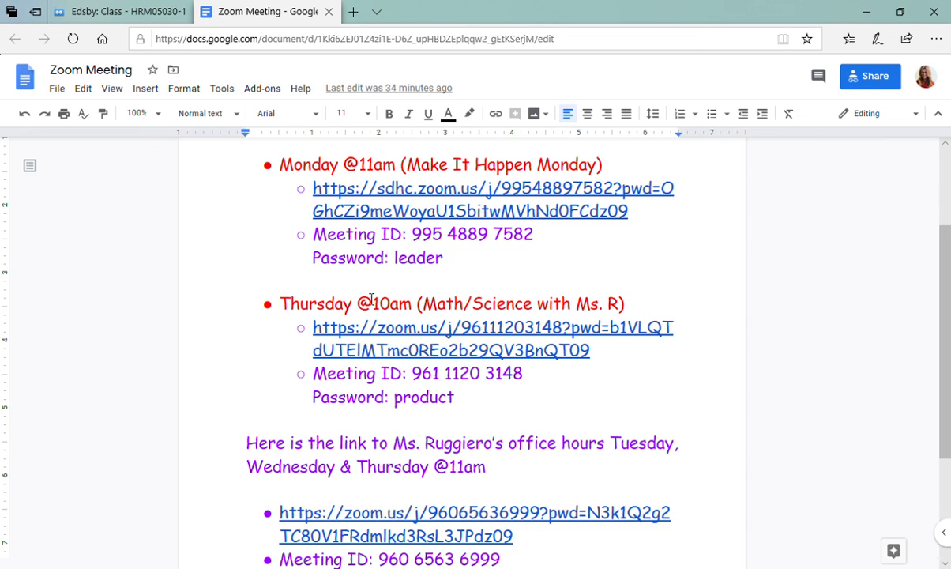
mouse_move(397, 397)
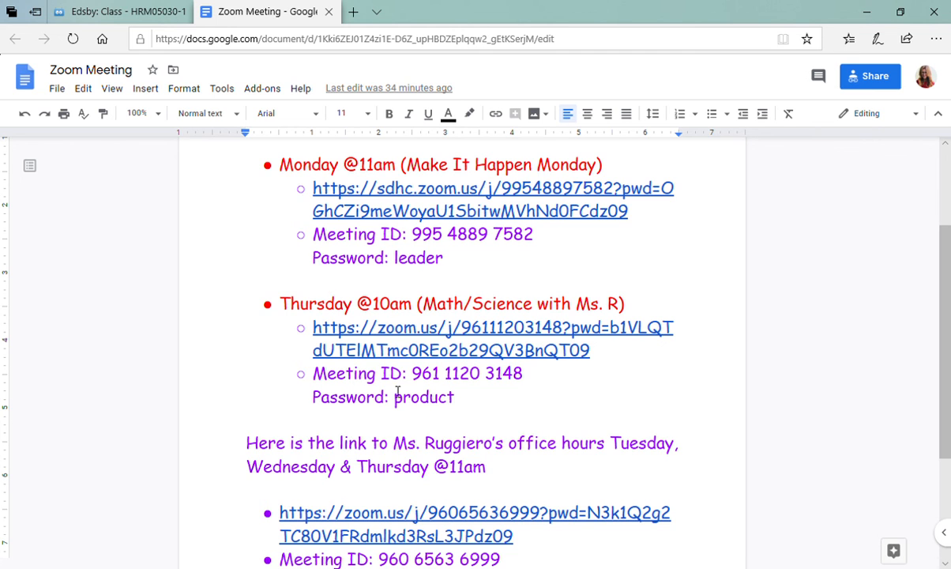
scroll("down", 3)
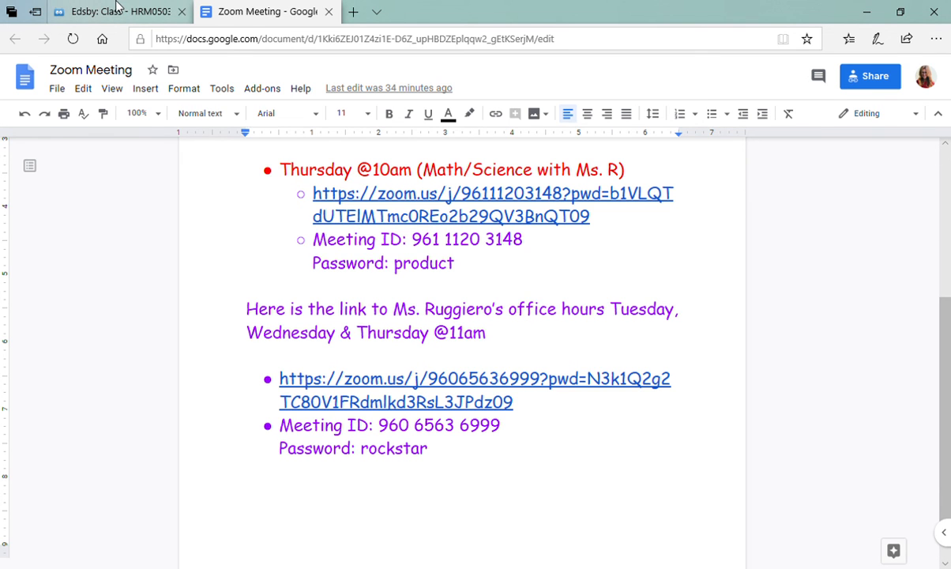
left_click(113, 11)
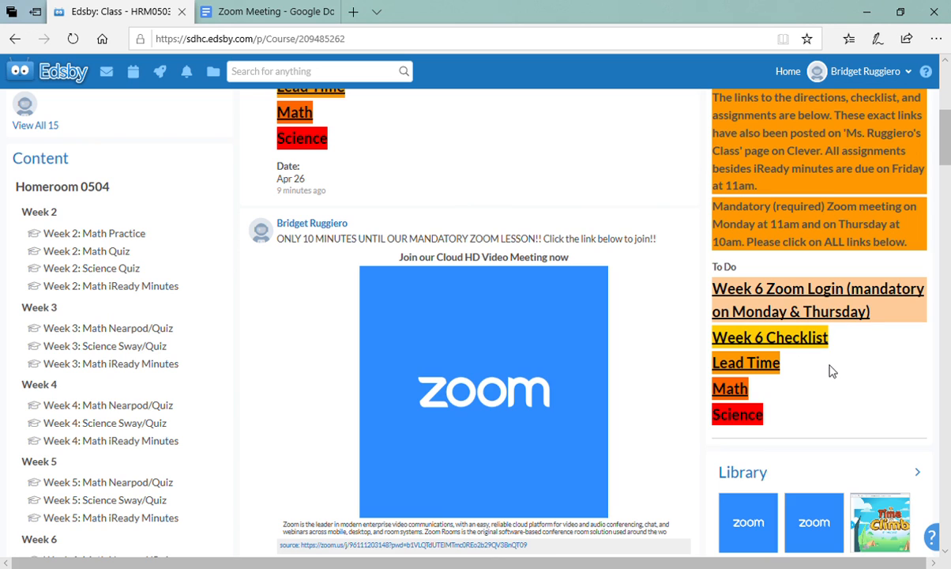
mouse_move(802, 349)
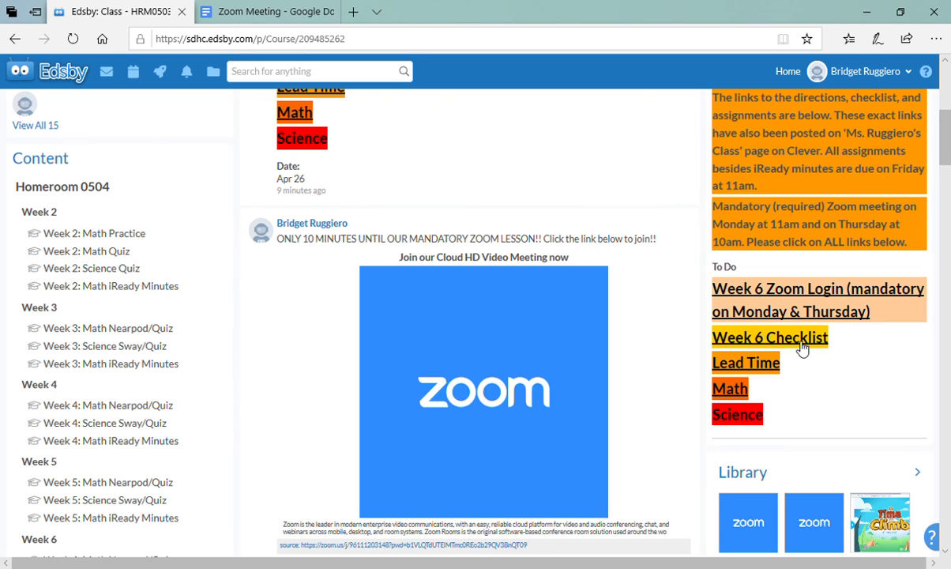
Open the Week 6 Checklist and scroll its table down to the ELA row.
left_click(769, 337)
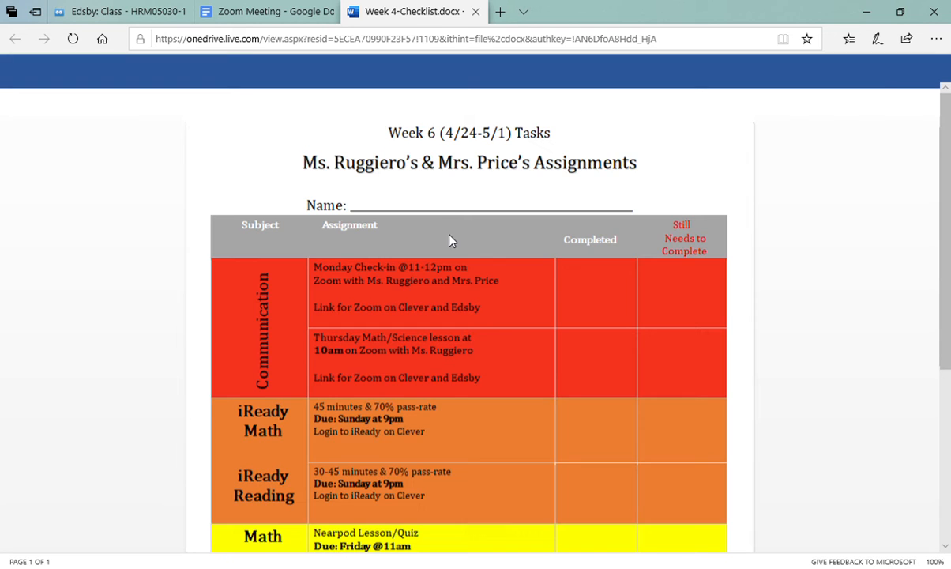
scroll("down", 3)
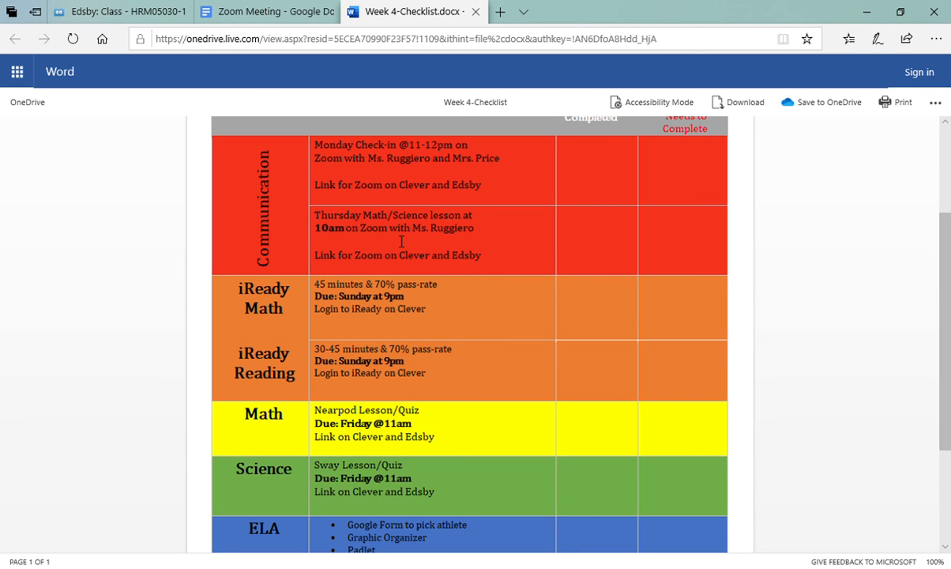
scroll("down", 3)
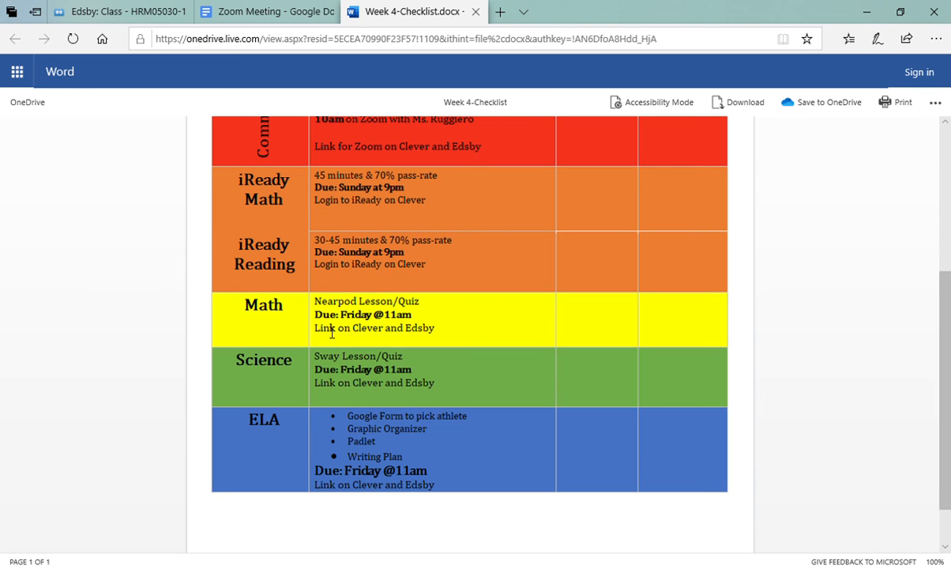
mouse_move(348, 313)
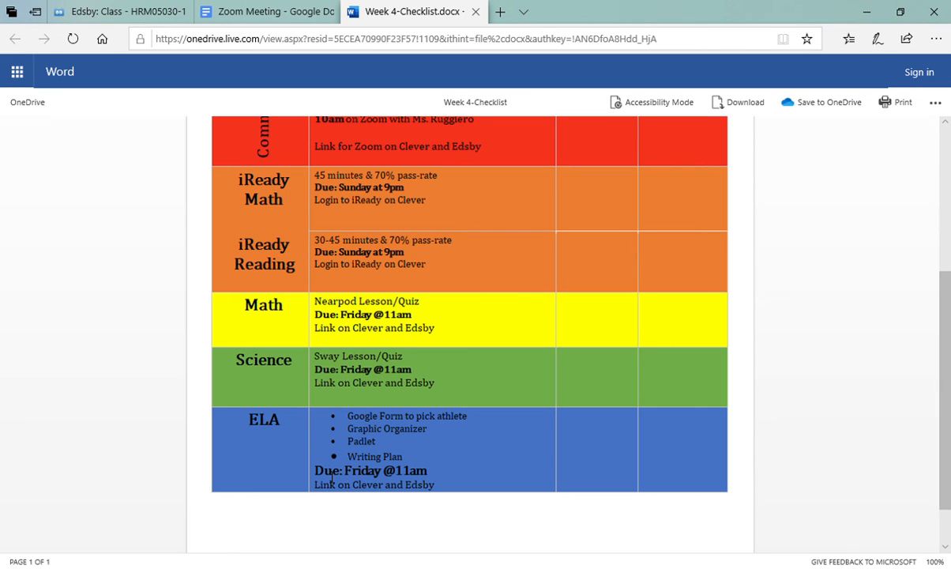
scroll("down", 3)
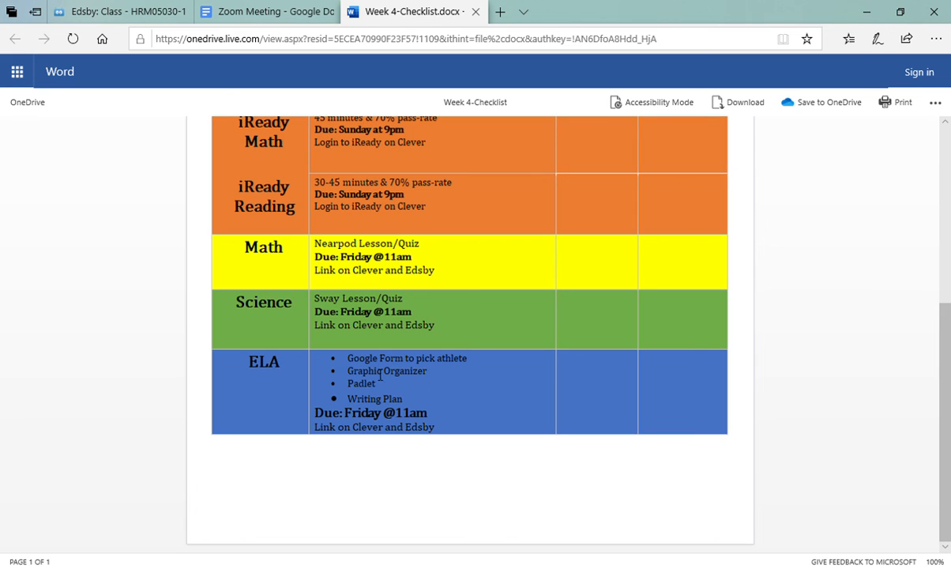
mouse_move(436, 380)
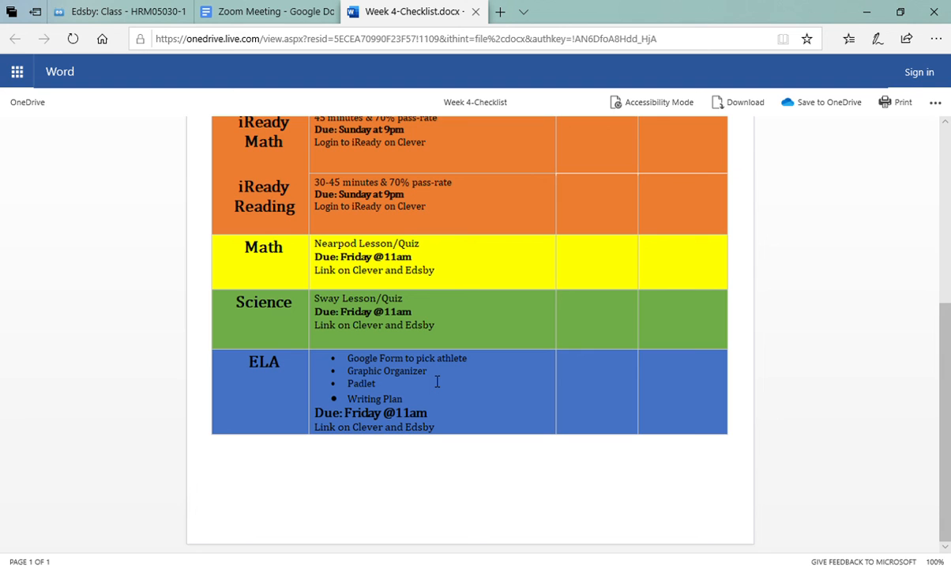
mouse_move(433, 326)
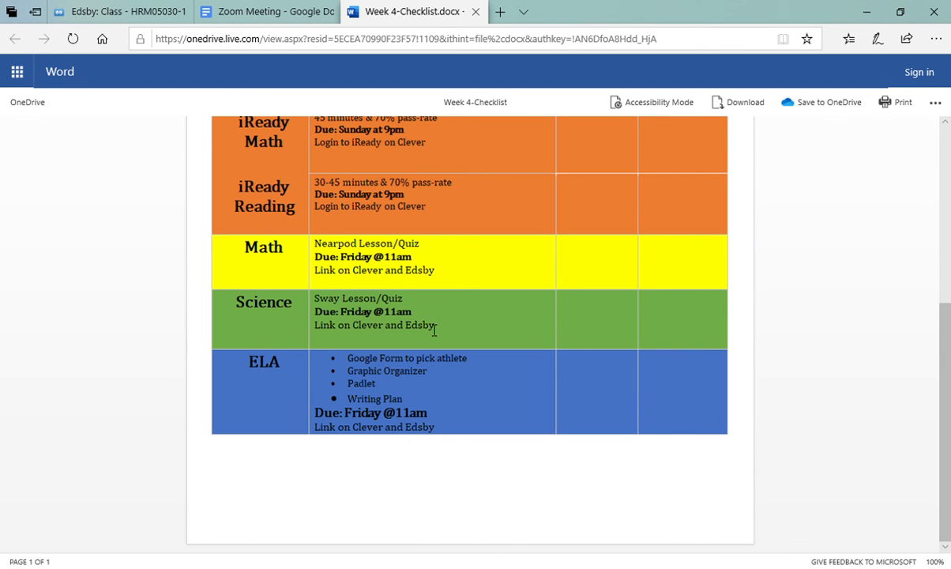
Return to the Edsby class page with the Week 6 resource links.
left_click(119, 11)
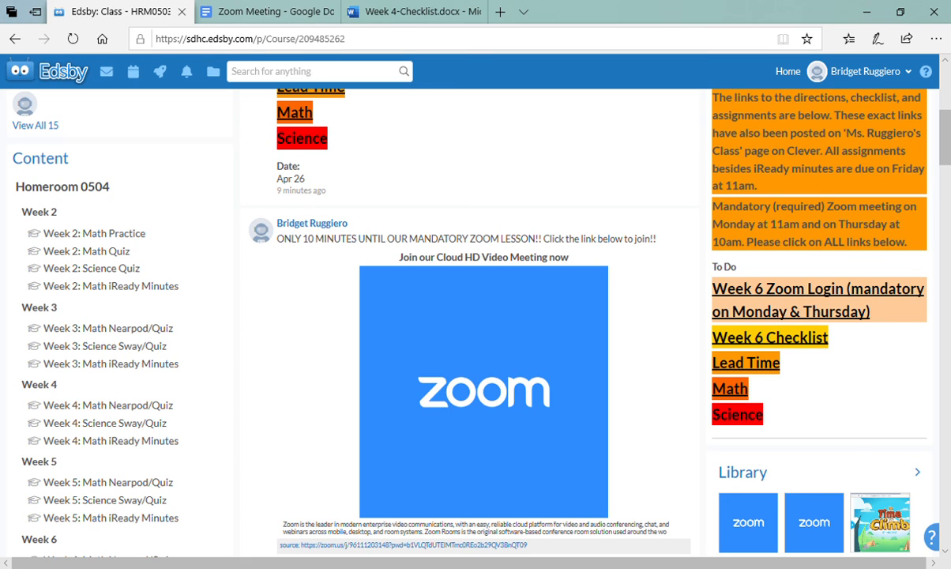
mouse_move(807, 395)
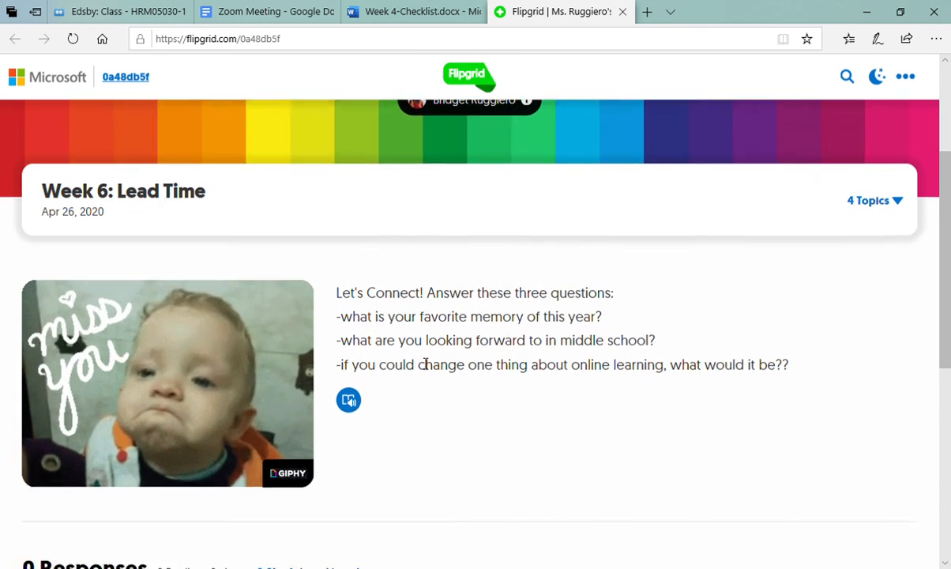
Review the Flipgrid Lead Time topic, return to Edsby, and open the Week 6 Math resource.
scroll("down", 3)
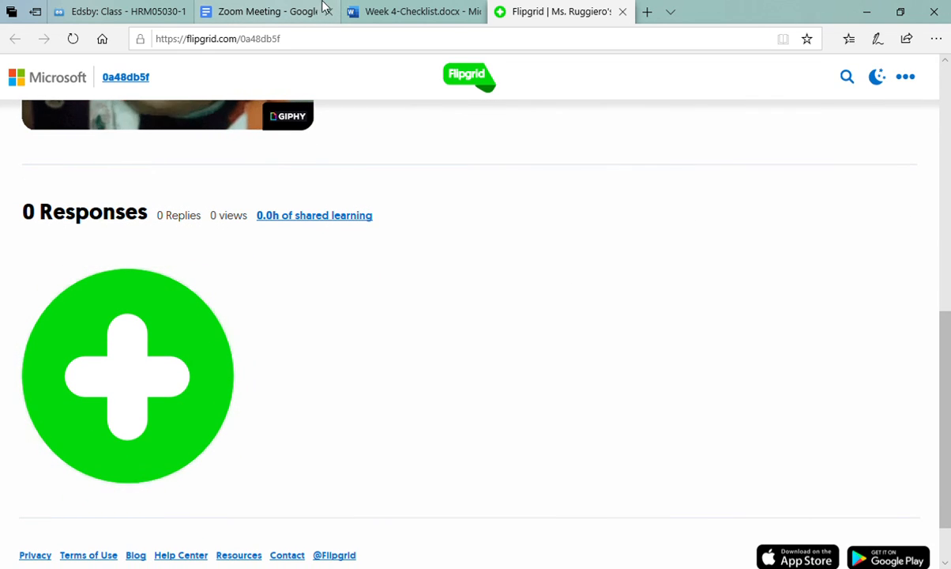
mouse_move(414, 11)
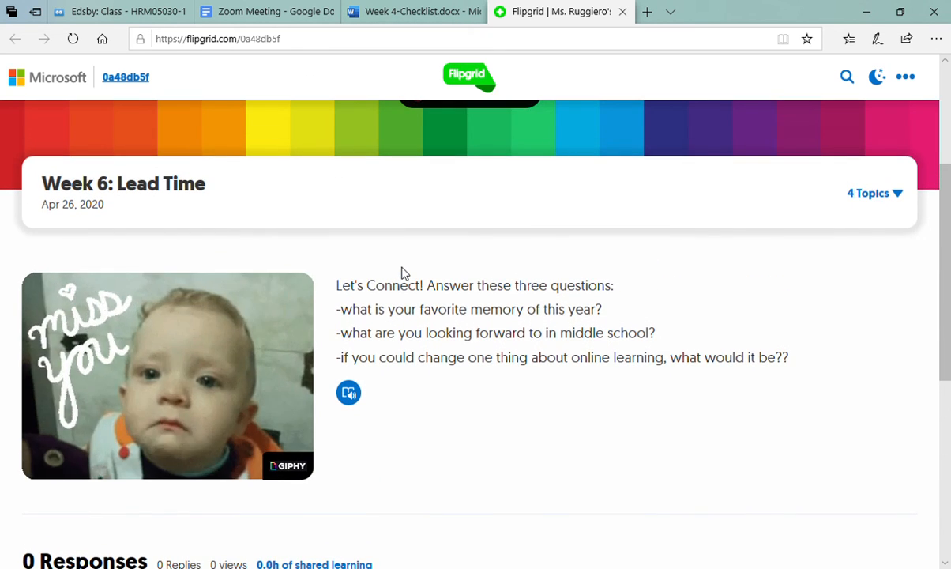
scroll("down", 3)
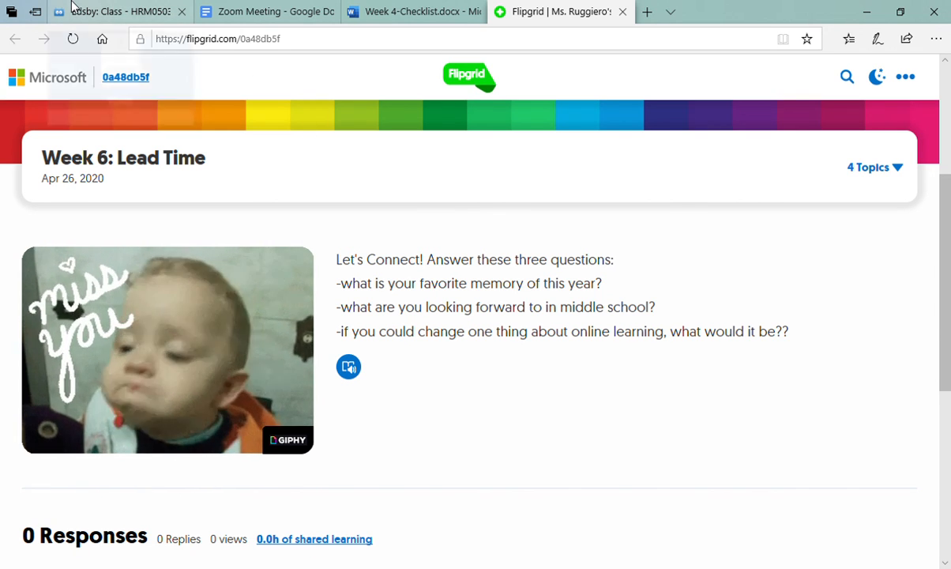
left_click(119, 12)
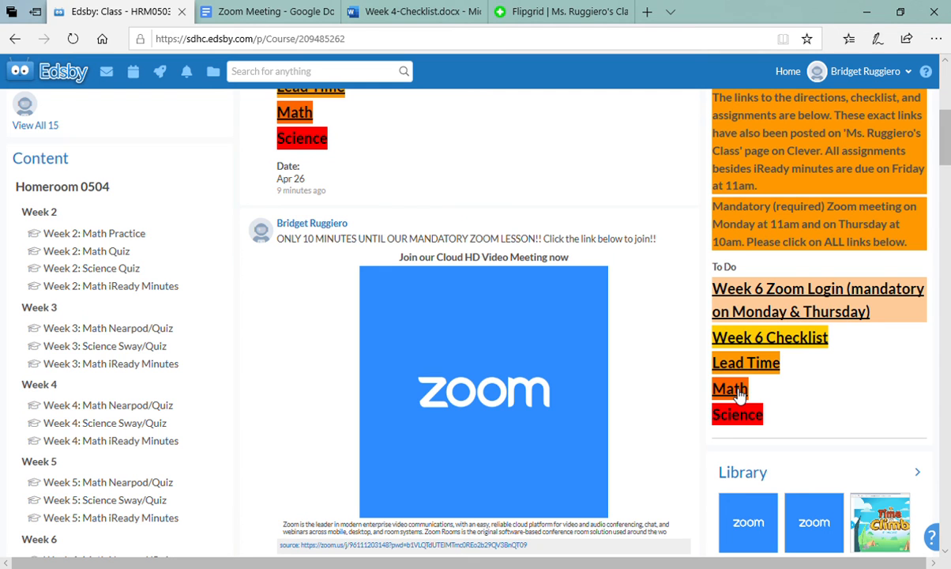
left_click(728, 389)
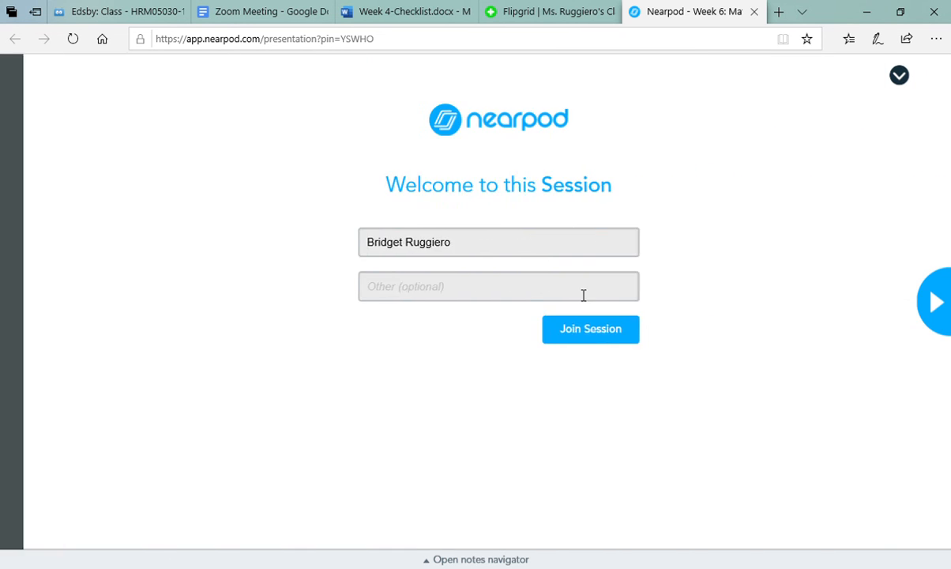
Join the Nearpod Week 6 Math session, view its welcome slide, and return to Edsby.
left_click(591, 329)
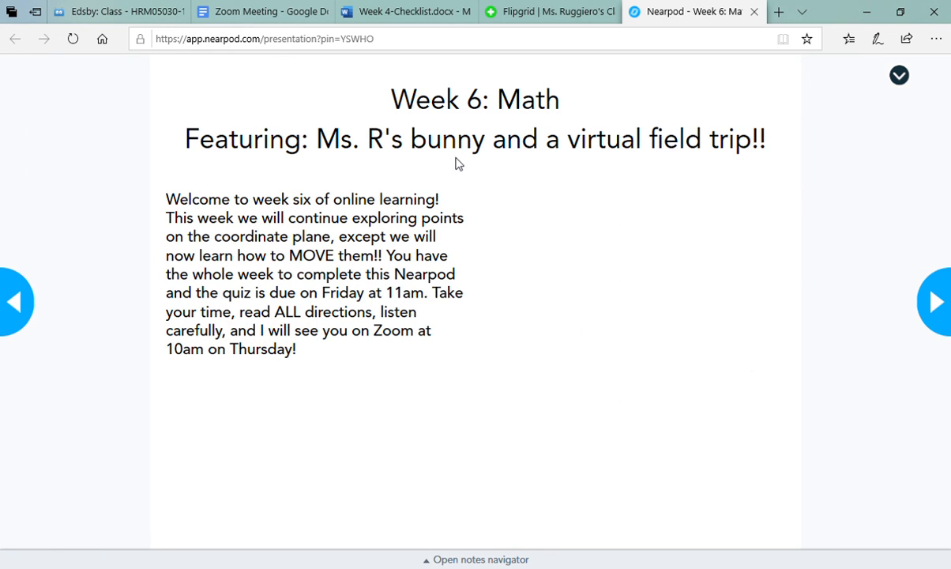
left_click(935, 301)
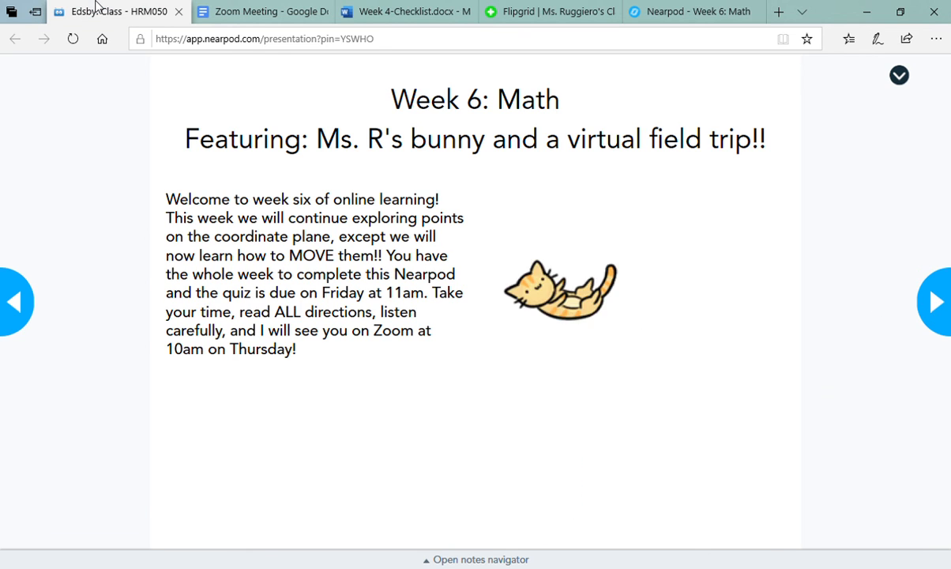
left_click(119, 11)
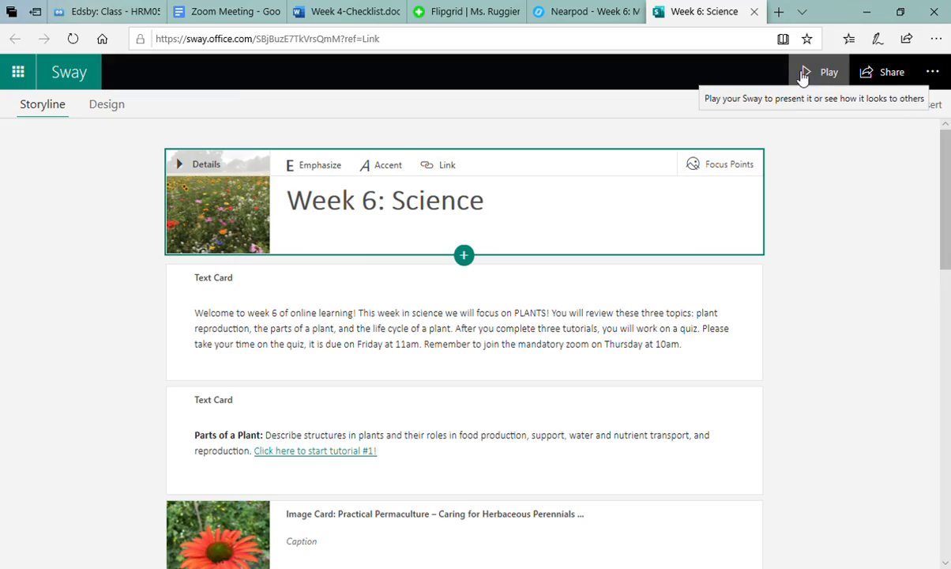
Play the Week 6 Science Sway, open tutorial #3, and advance to the Quiz Time slide.
left_click(828, 72)
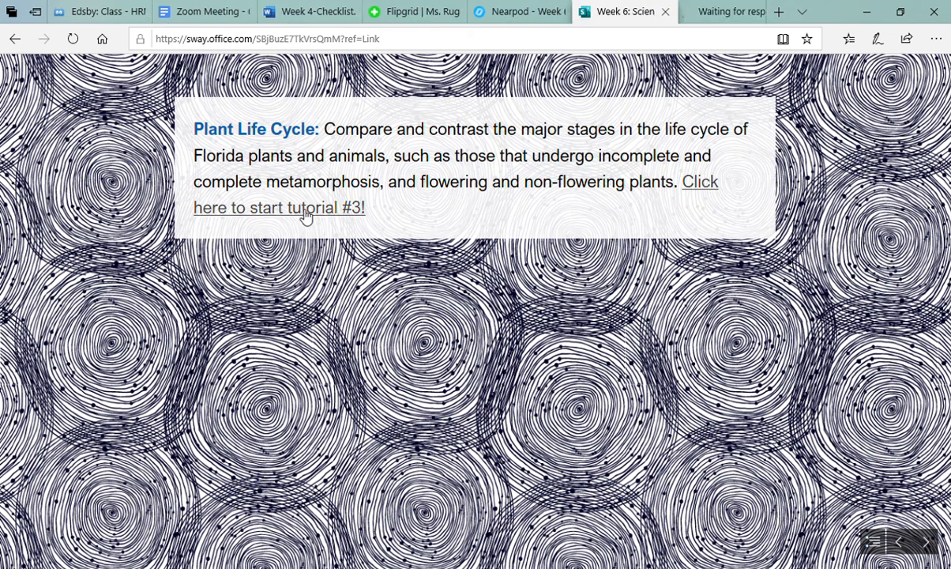
left_click(278, 207)
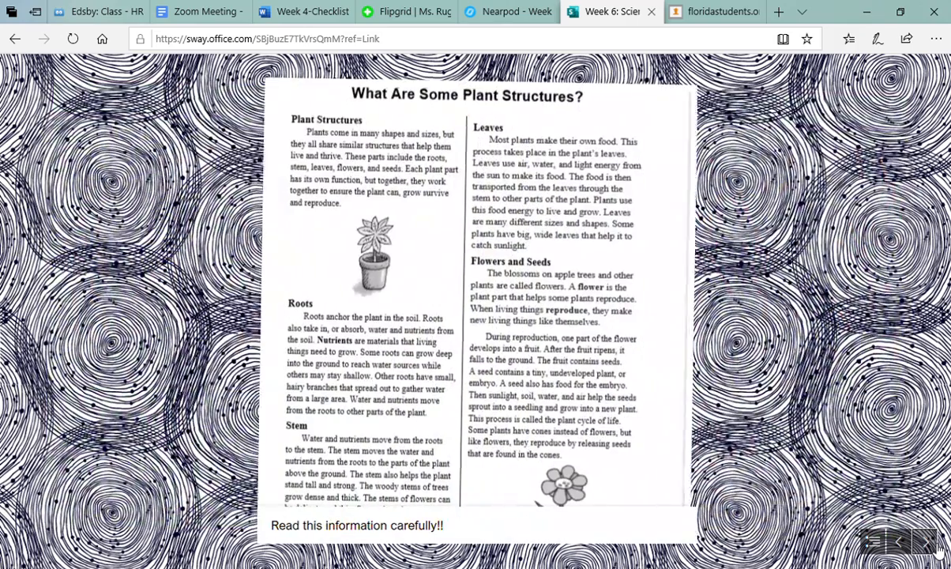
left_click(926, 540)
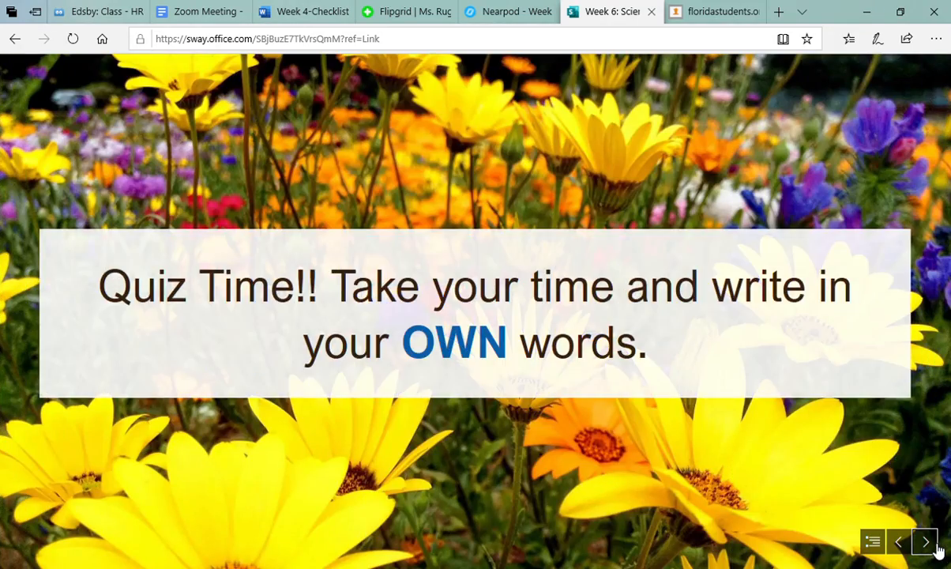
Scroll through the embedded Week 6 Science Quiz questions, then return to Edsby.
left_click(925, 540)
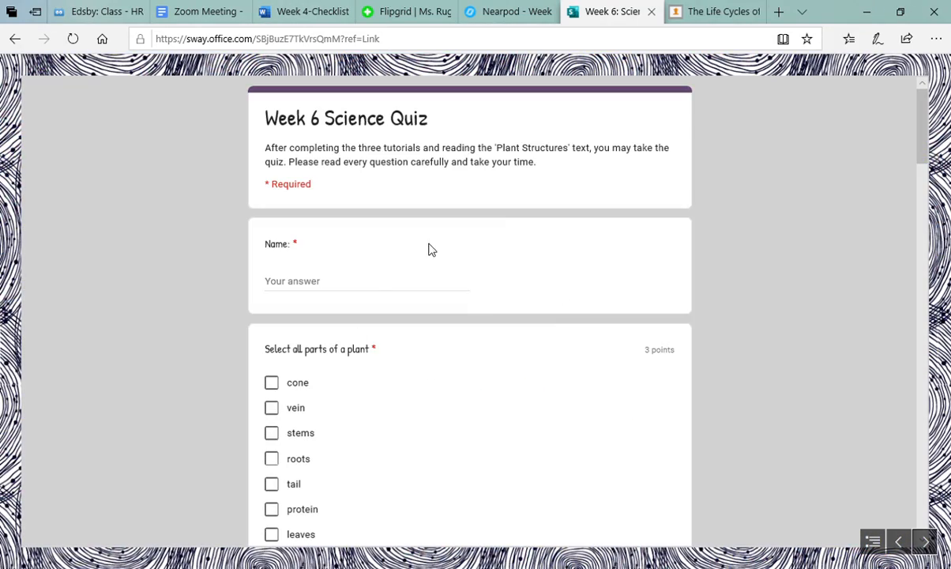
scroll("down", 3)
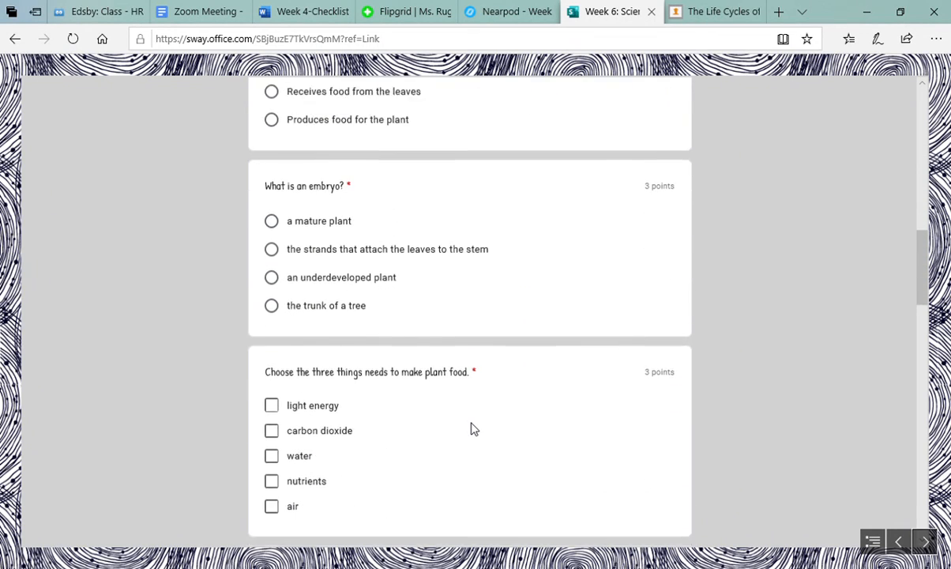
scroll("down", 3)
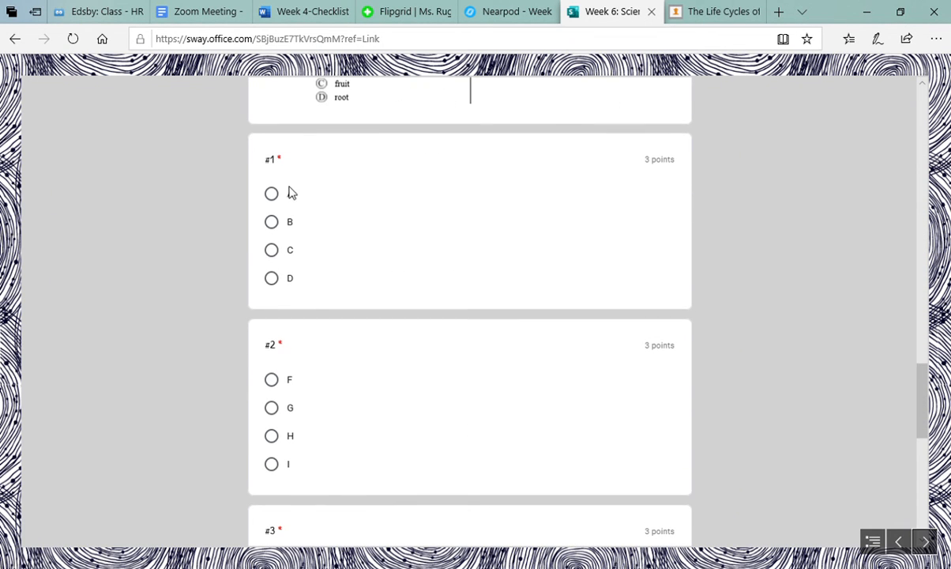
left_click(91, 11)
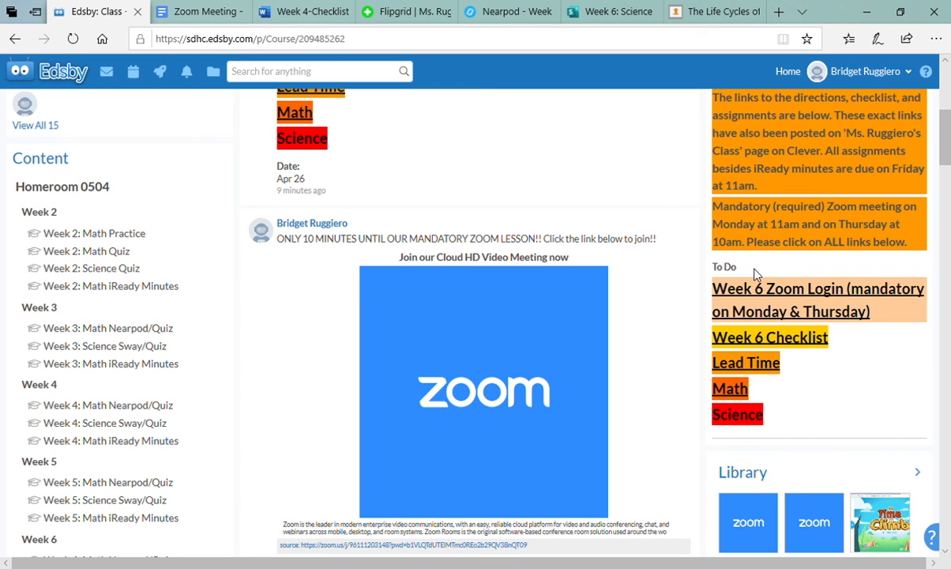
mouse_move(802, 351)
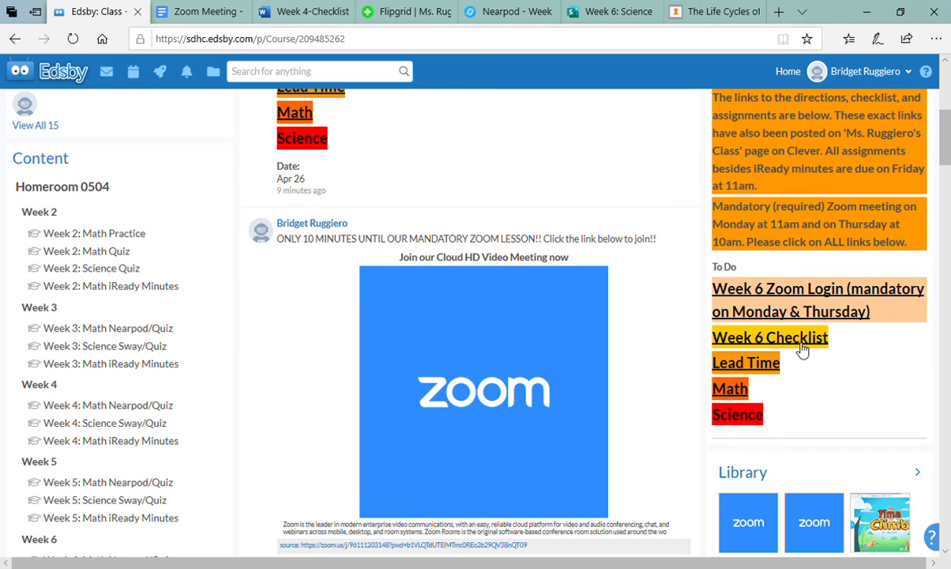
mouse_move(777, 287)
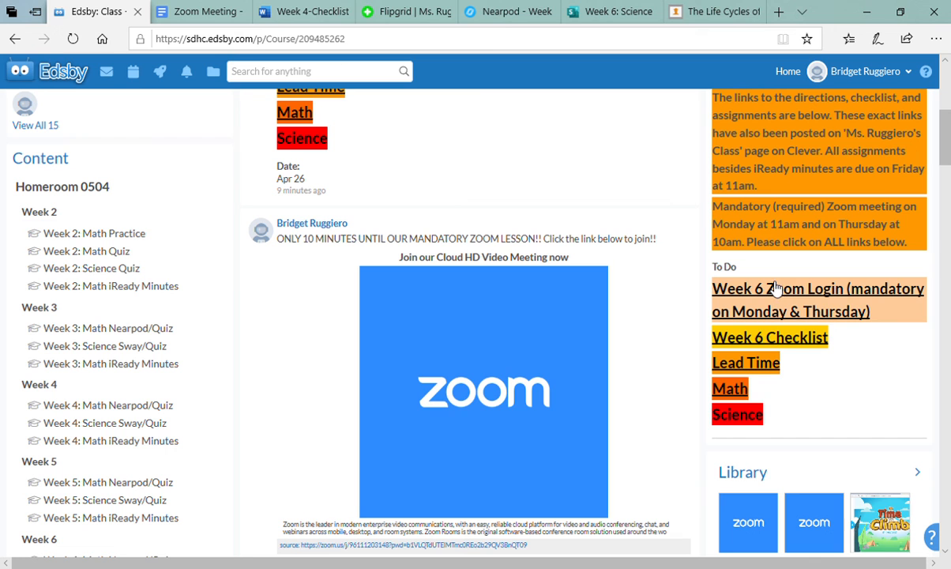